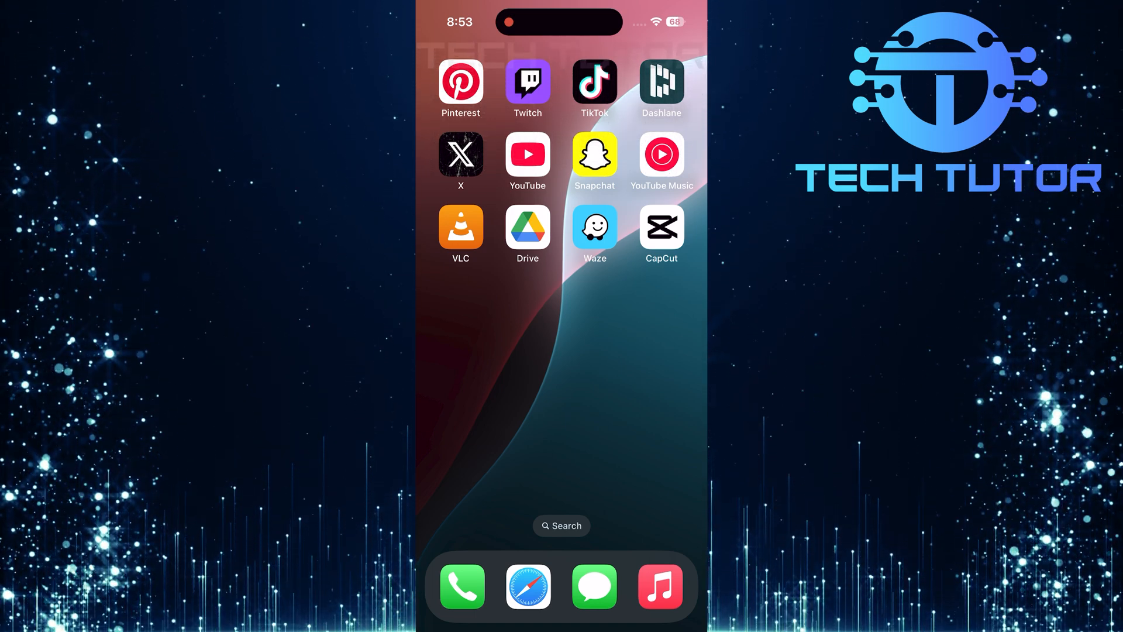
- Launch the CapCut app from the iOS Home Screen
click(661, 229)
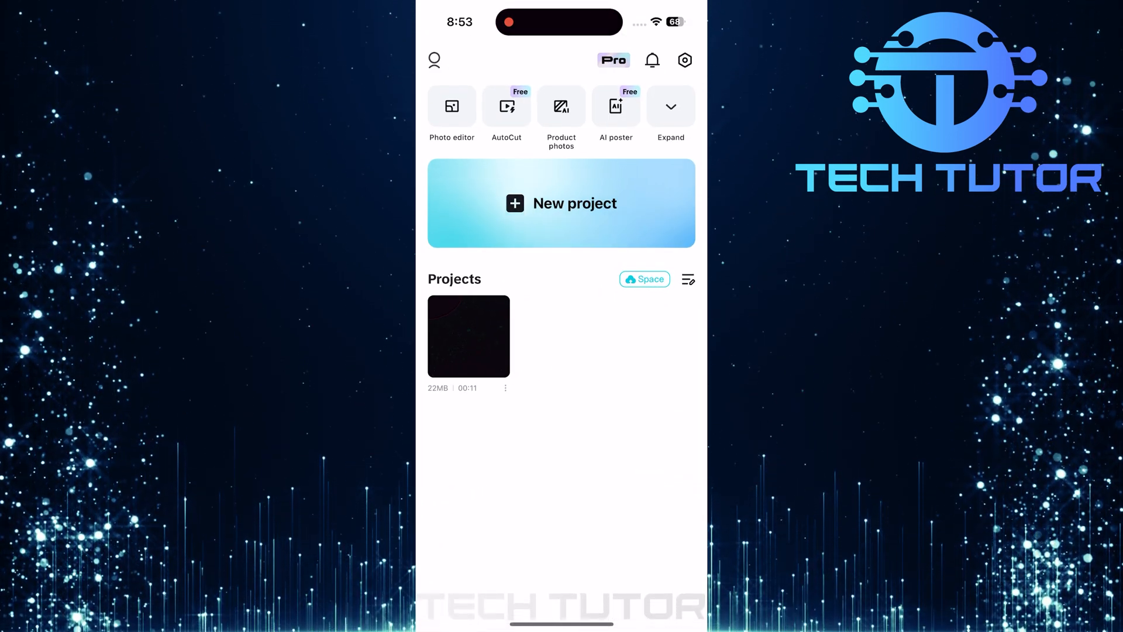
- Open the 11-second template project and bring up its Export settings
click(468, 336)
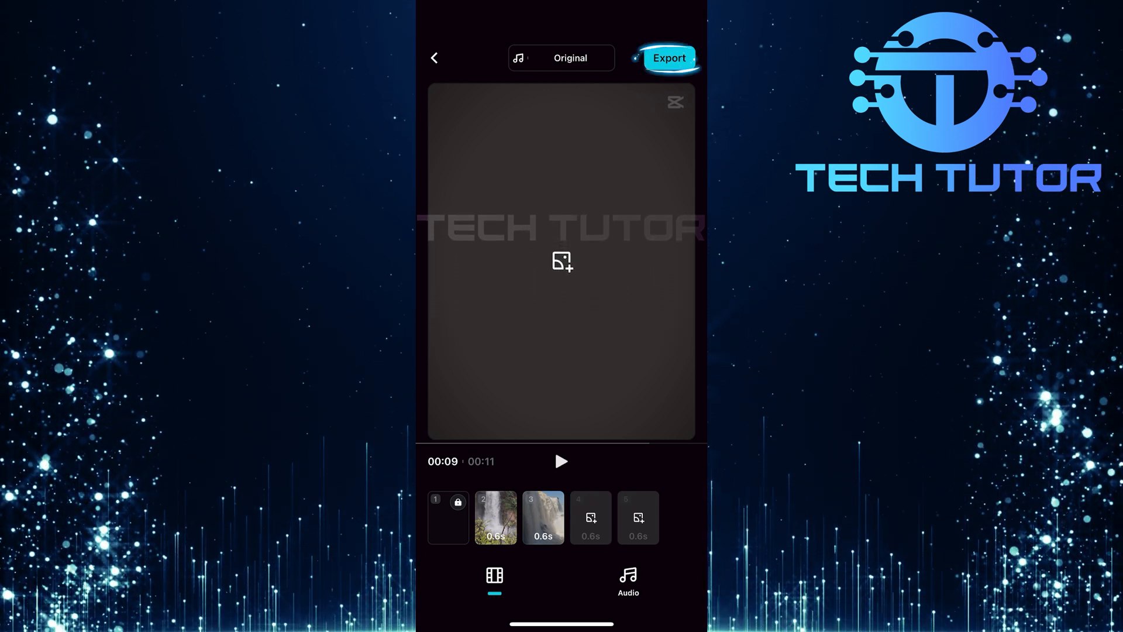
click(669, 58)
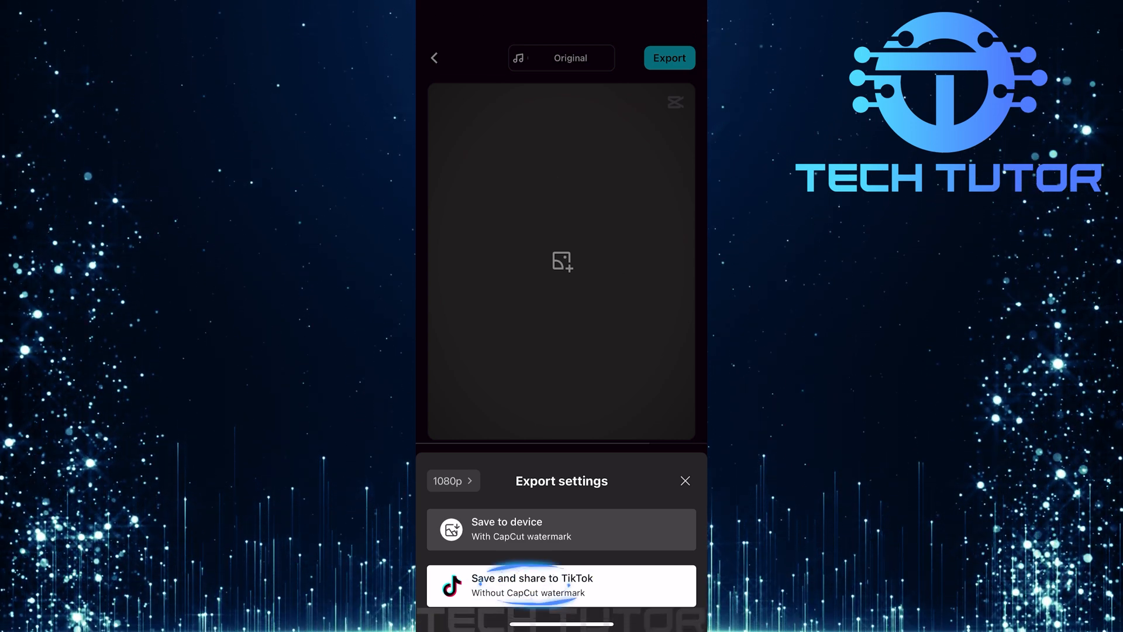
- Choose 'Save and share to TikTok' to export without the CapCut watermark
click(561, 585)
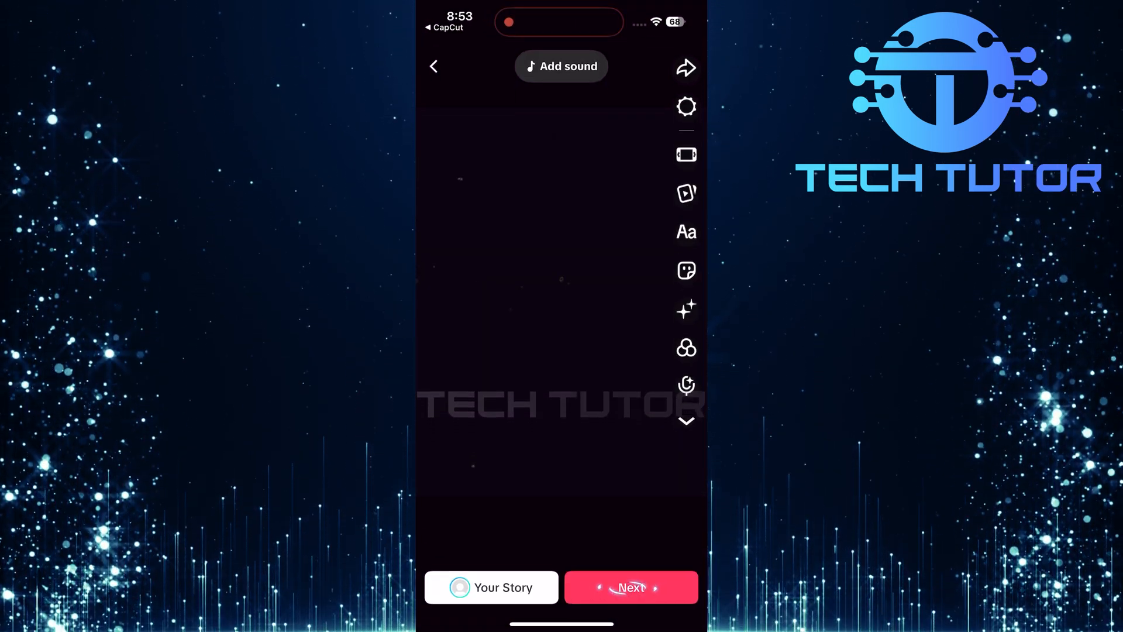
- Advance to TikTok post details and open the 'Everyone can view this post' privacy setting
click(631, 586)
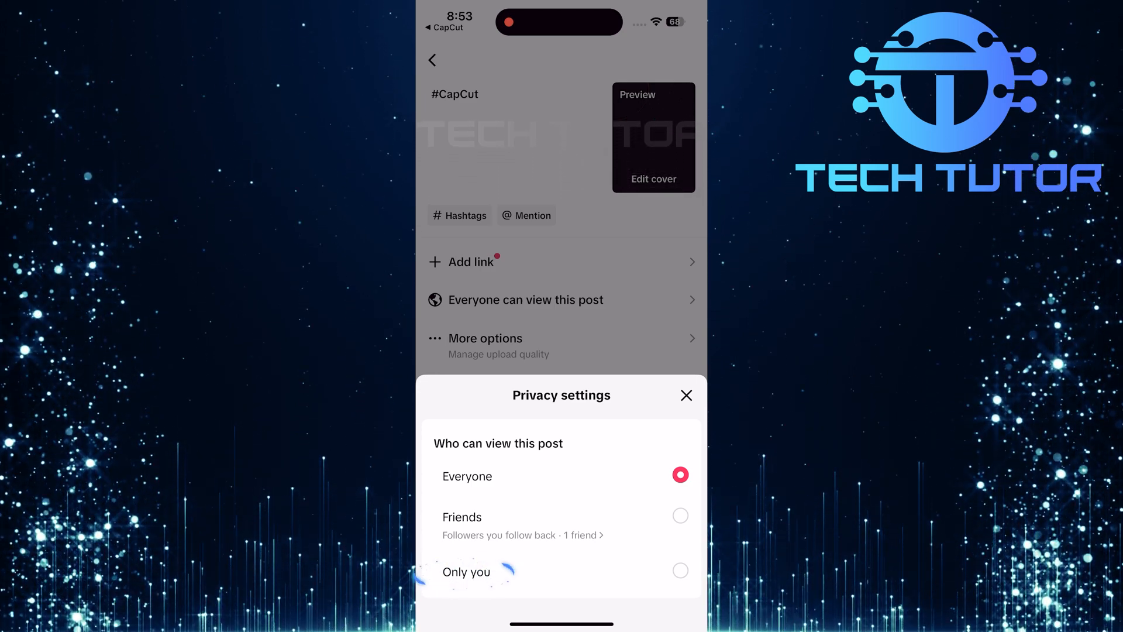
click(467, 571)
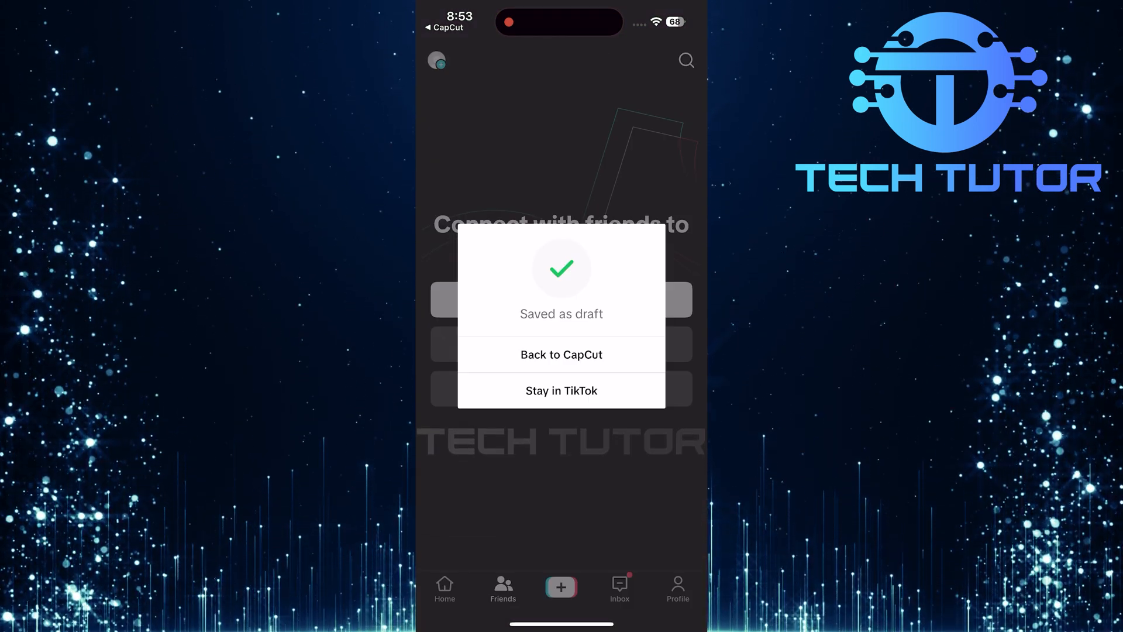
- Dismiss the 'Saved as draft' pop-up and switch to the Photos app's waterfall video
click(561, 391)
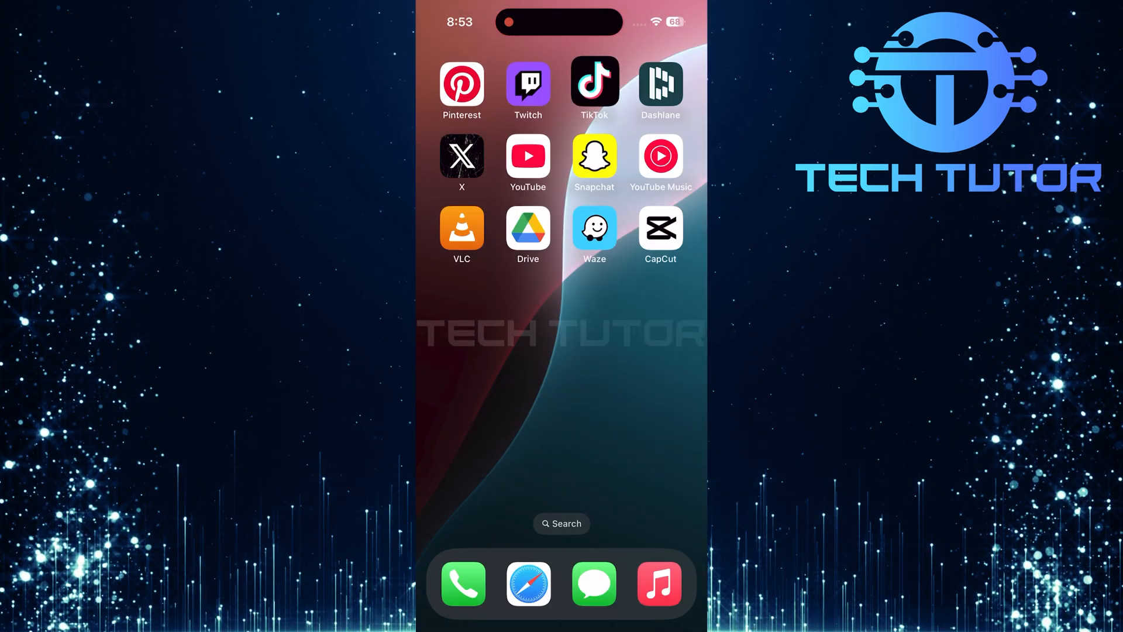
scroll(right, 3)
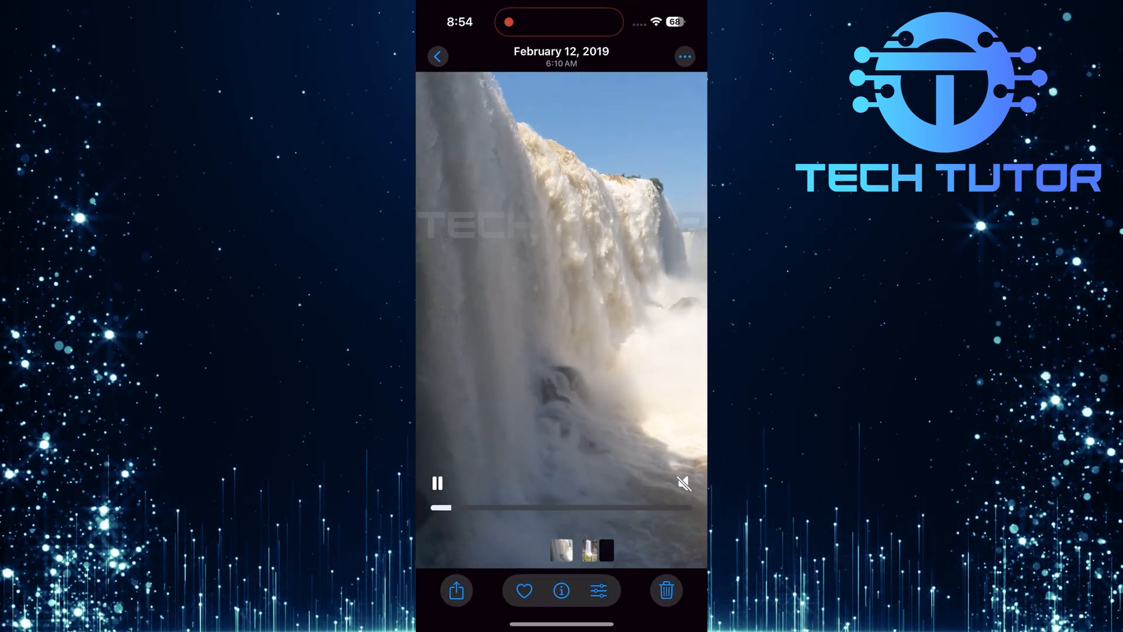
- Play today's saved waterfall video, pause it, and go back to the library
click(439, 56)
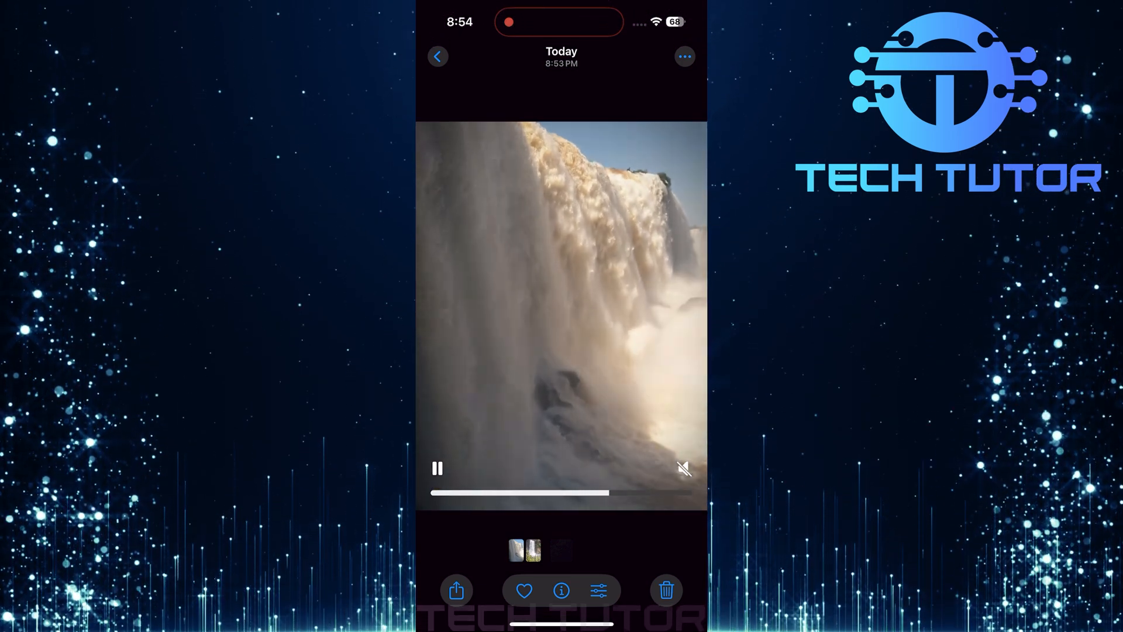
click(437, 468)
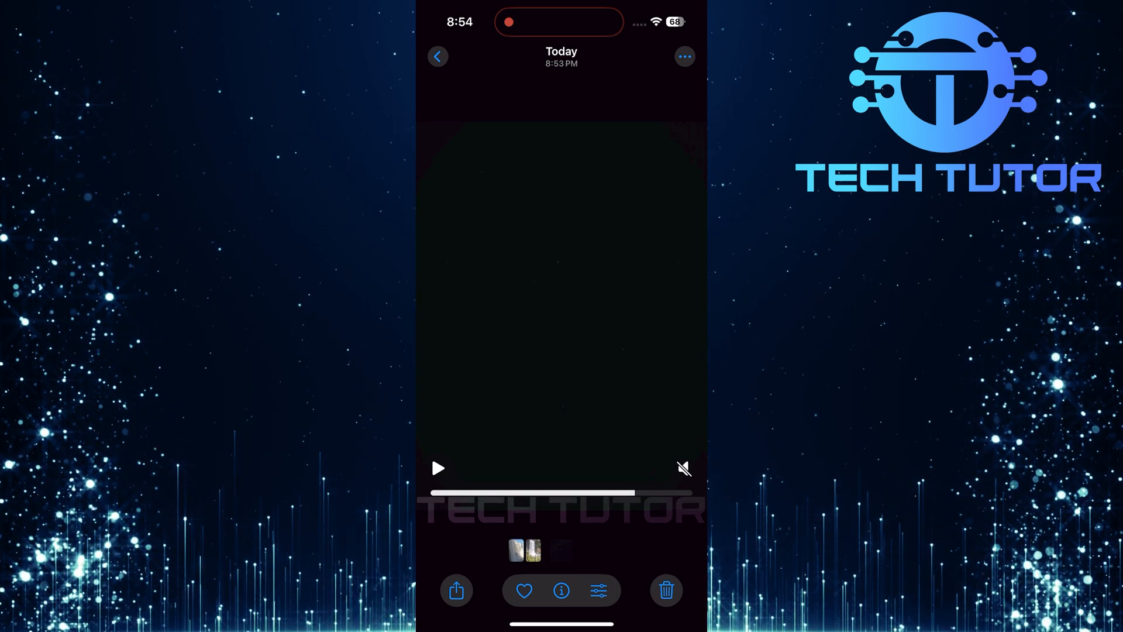
click(438, 56)
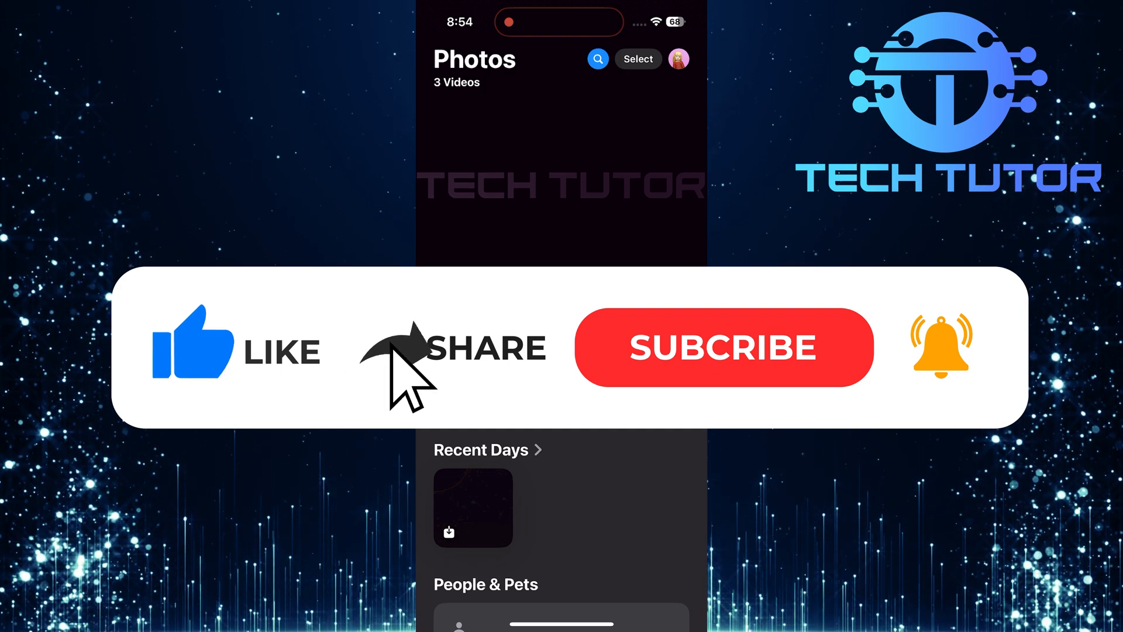
- Tap once in the Photos library overview showing three videos
click(723, 348)
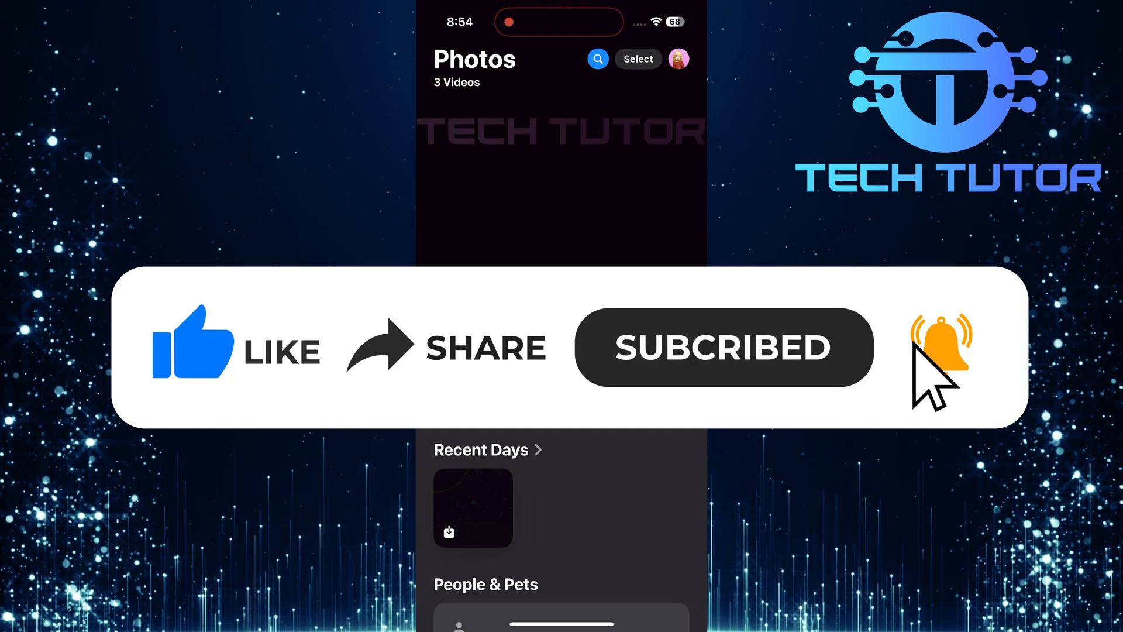